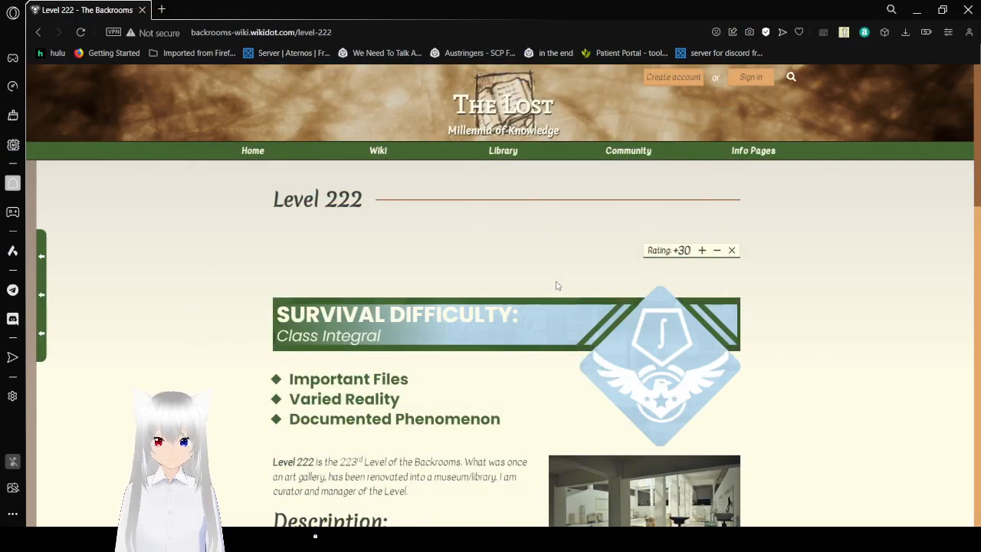
{"action": "scroll", "scroll_direction": "down", "scroll_amount": 3}
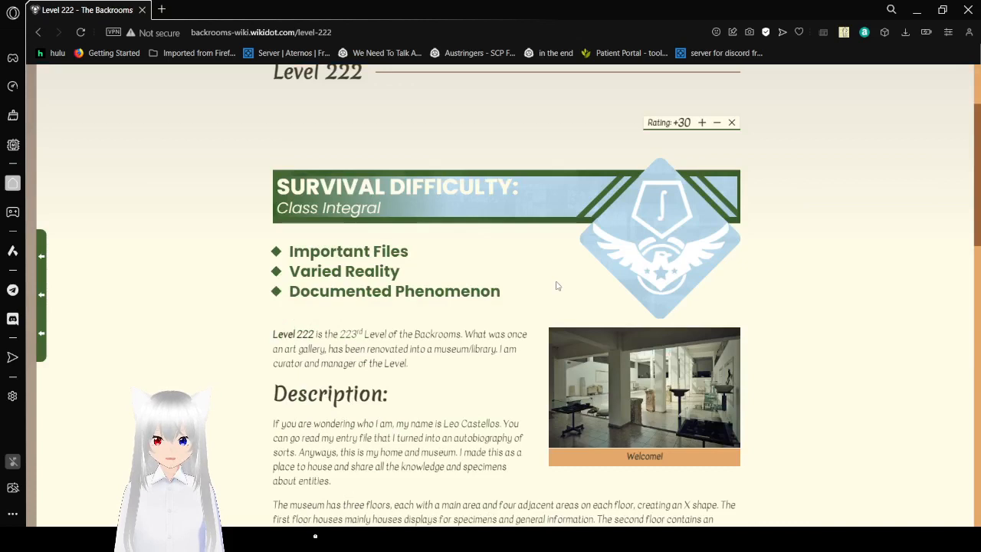
{"action": "scroll", "scroll_direction": "down", "scroll_amount": 3}
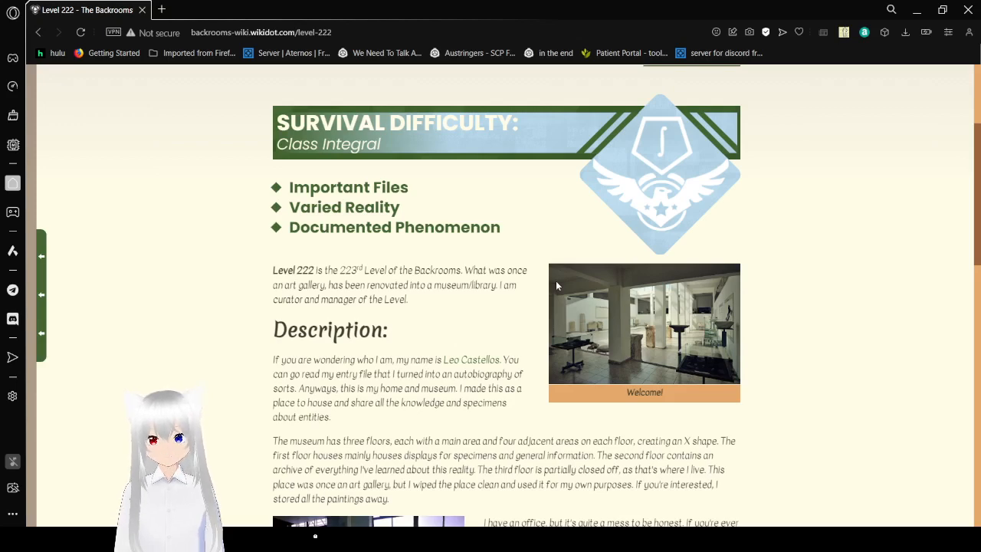
{"action": "scroll", "scroll_direction": "down", "scroll_amount": 3}
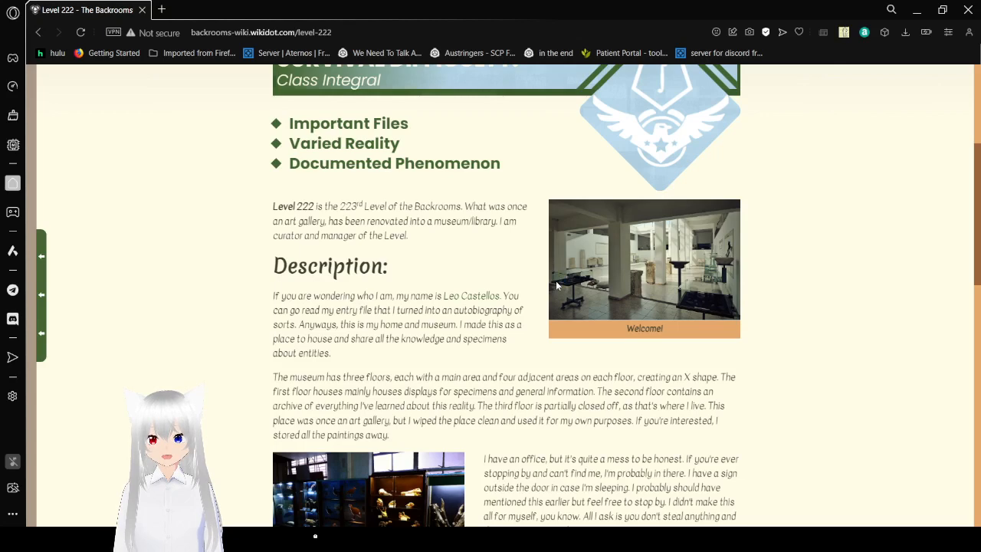
{"action": "mouse_move", "coordinate": [791, 281]}
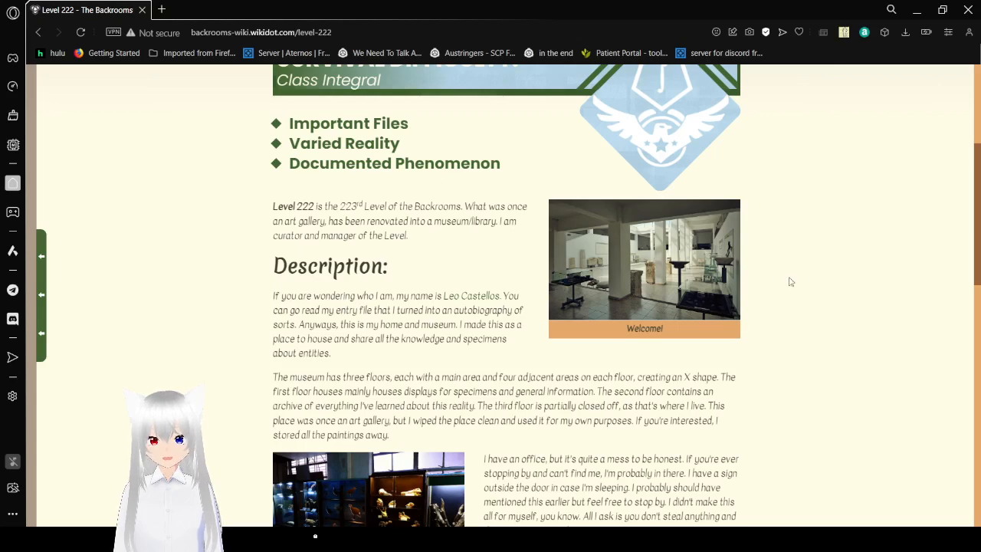
{"action": "scroll", "scroll_direction": "down", "scroll_amount": 3}
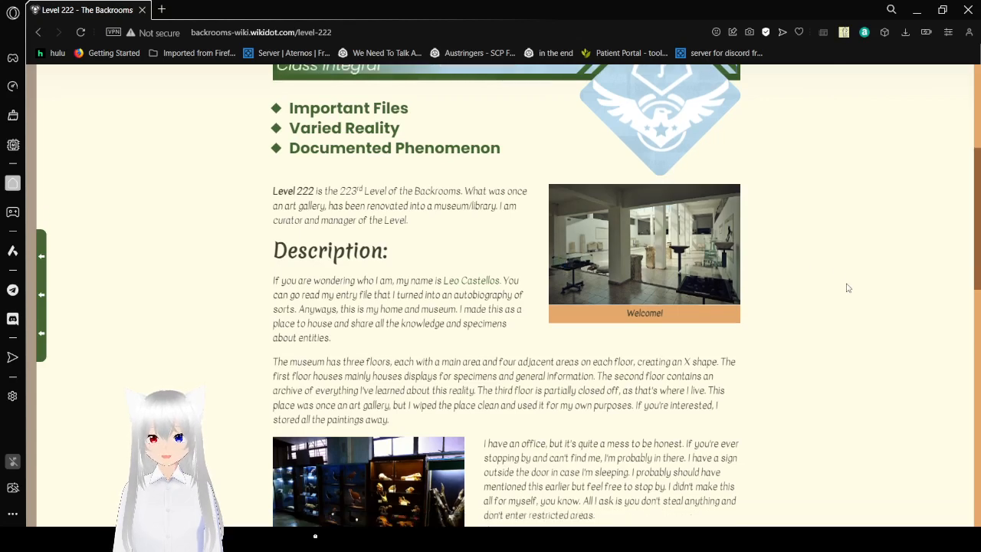
{"action": "scroll", "scroll_direction": "down", "scroll_amount": 3}
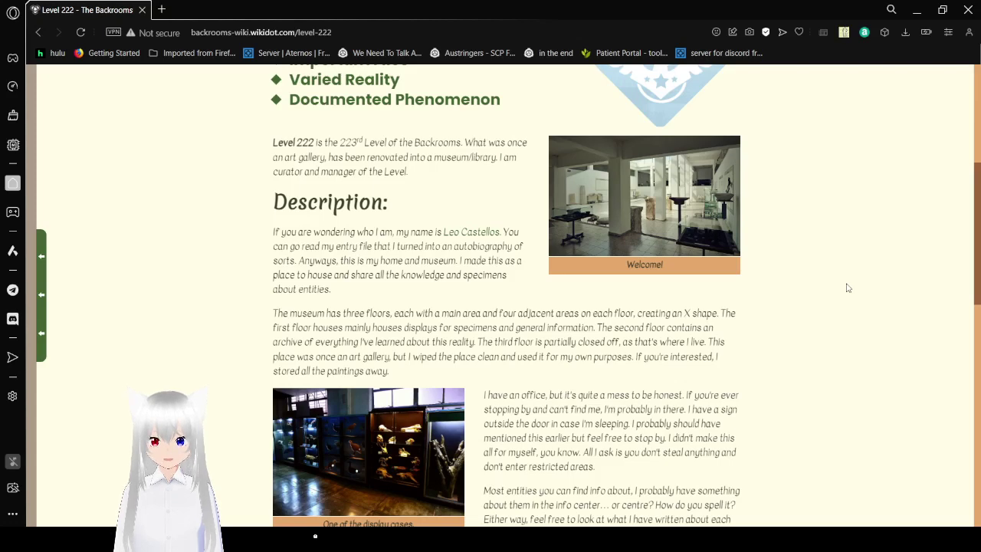
{"action": "scroll", "scroll_direction": "down", "scroll_amount": 3}
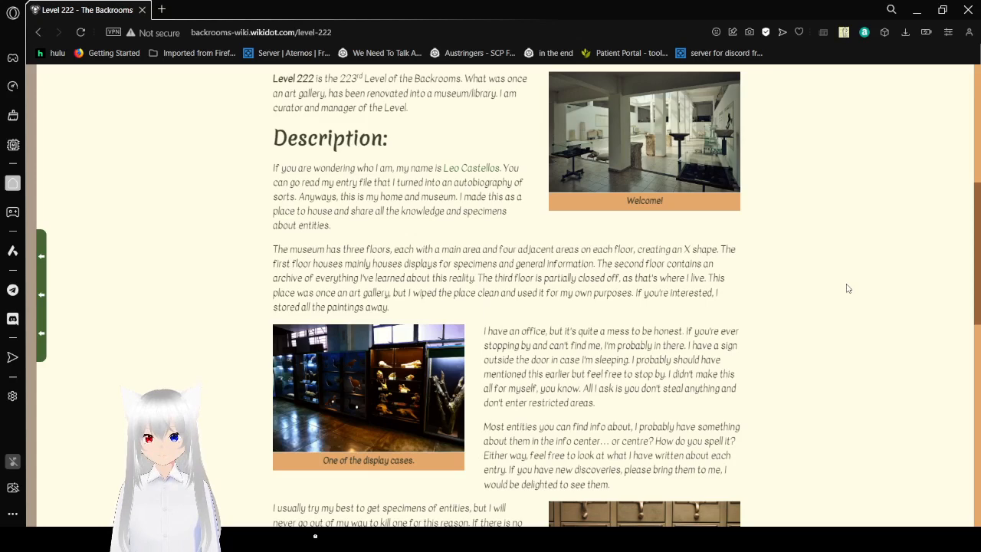
{"action": "scroll", "scroll_direction": "down", "scroll_amount": 3}
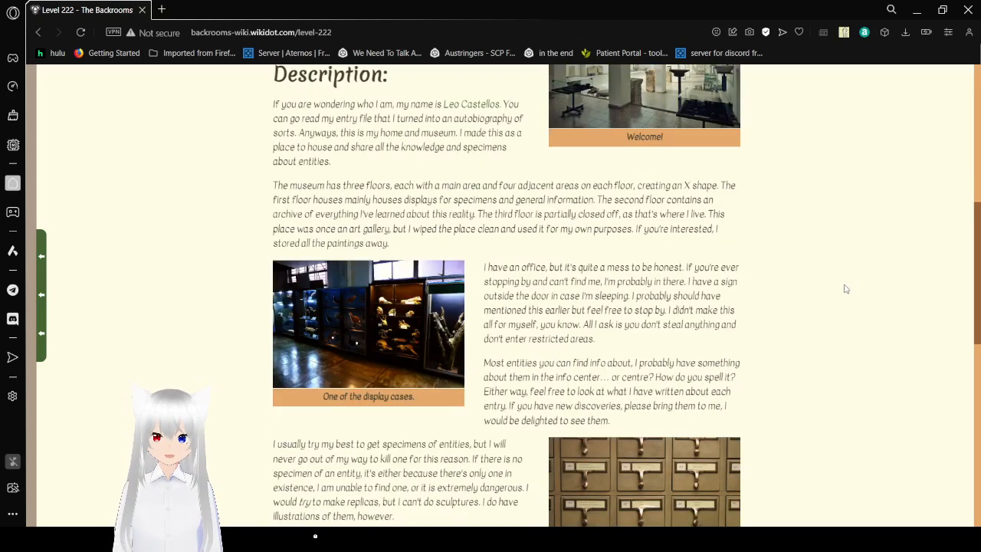
{"action": "scroll", "scroll_direction": "down", "scroll_amount": 3}
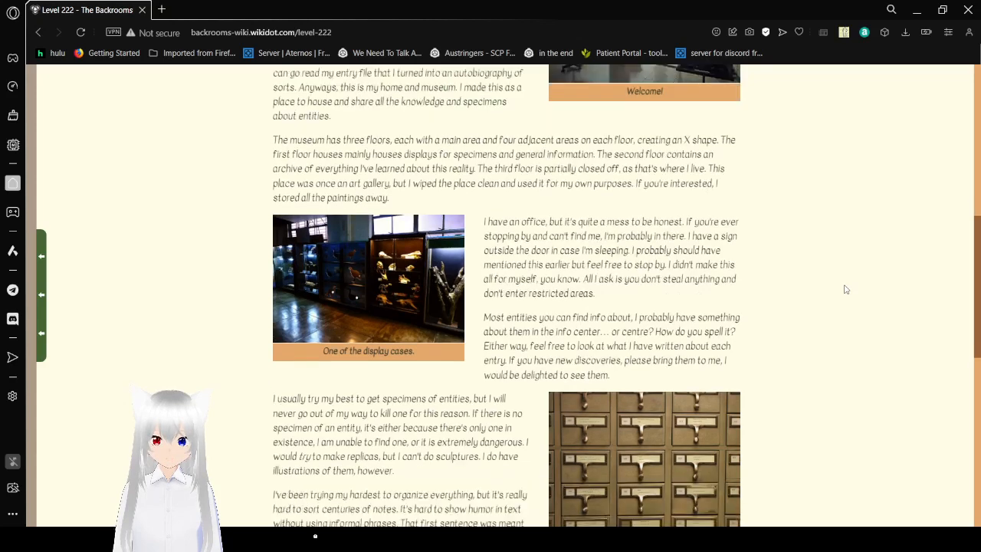
{"action": "scroll", "scroll_direction": "down", "scroll_amount": 3}
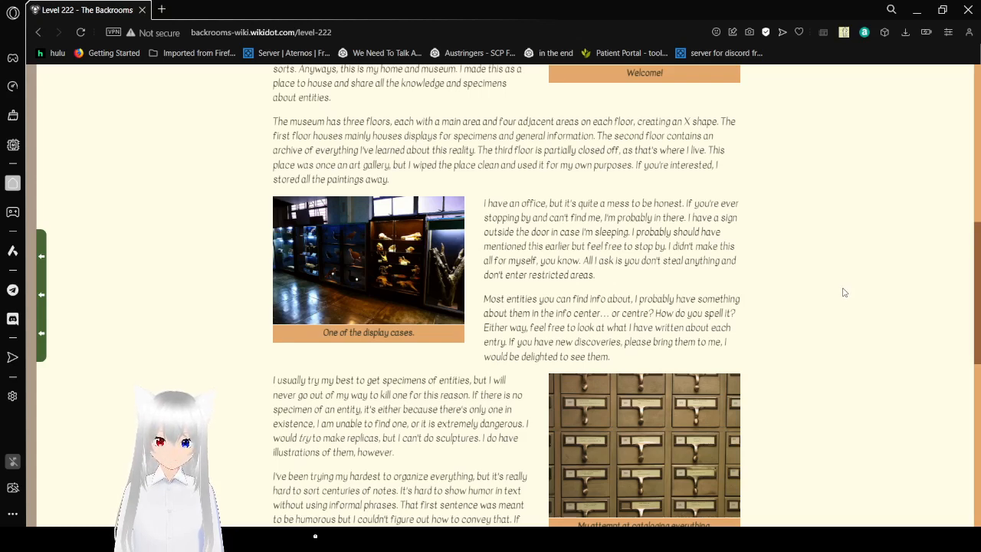
{"action": "scroll", "scroll_direction": "down", "scroll_amount": 3}
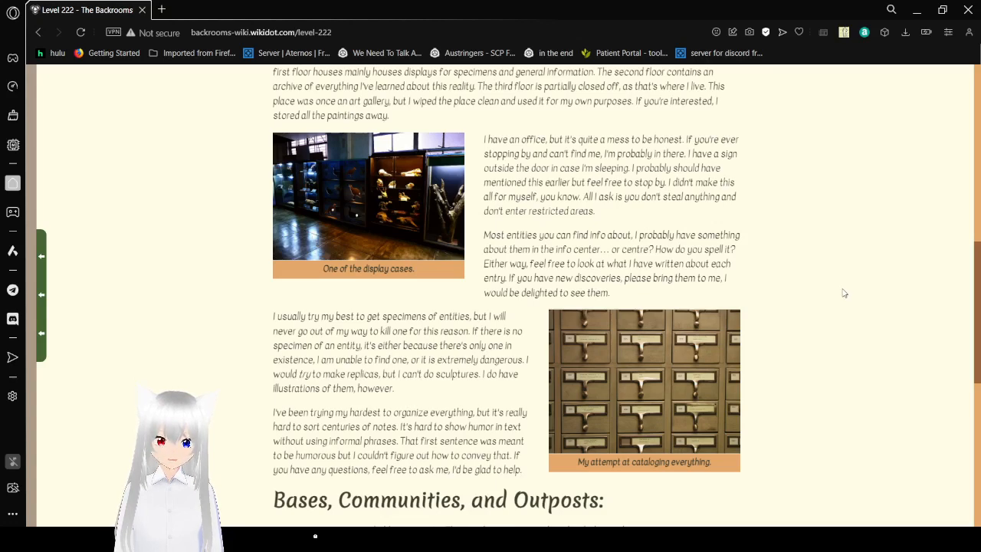
{"action": "scroll", "scroll_direction": "down", "scroll_amount": 3}
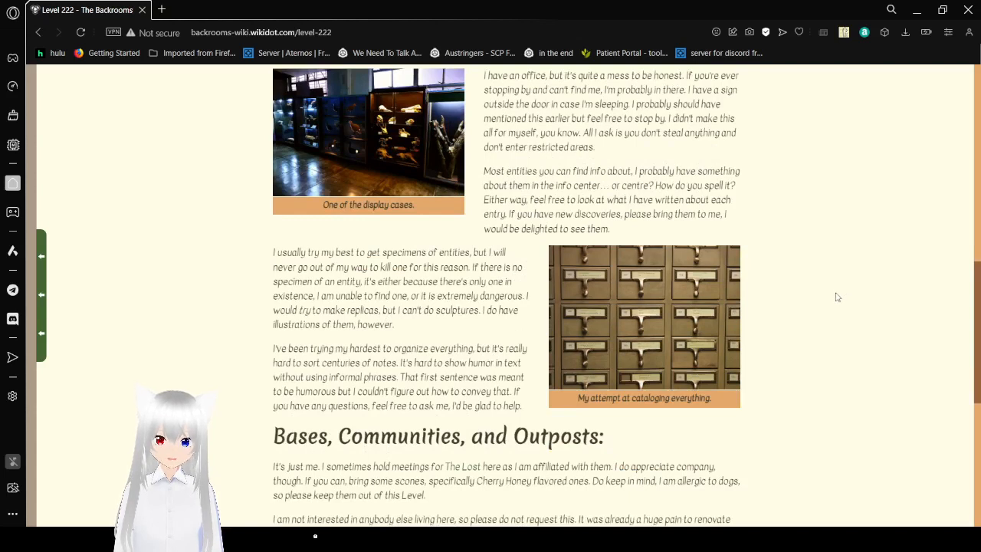
{"action": "scroll", "scroll_direction": "down", "scroll_amount": 3}
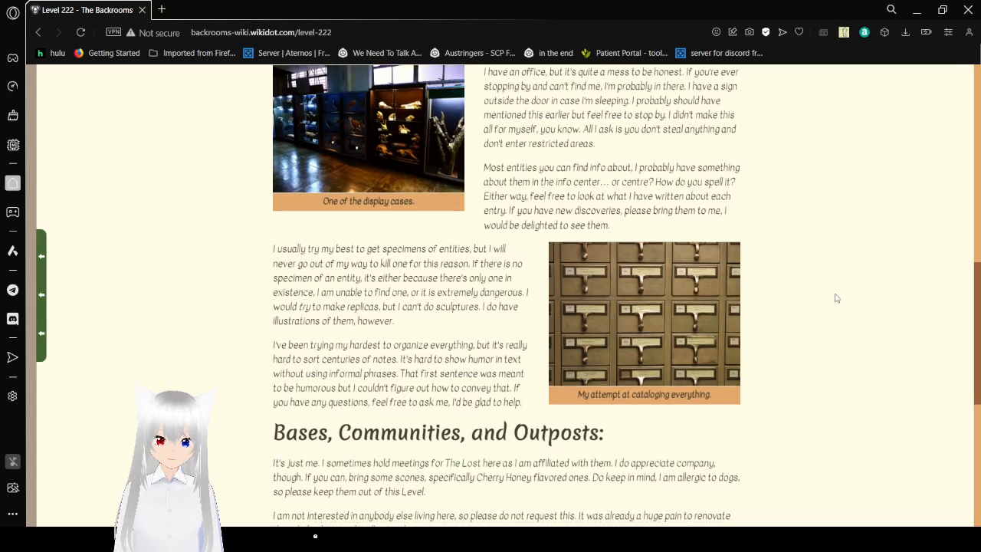
{"action": "scroll", "scroll_direction": "down", "scroll_amount": 3}
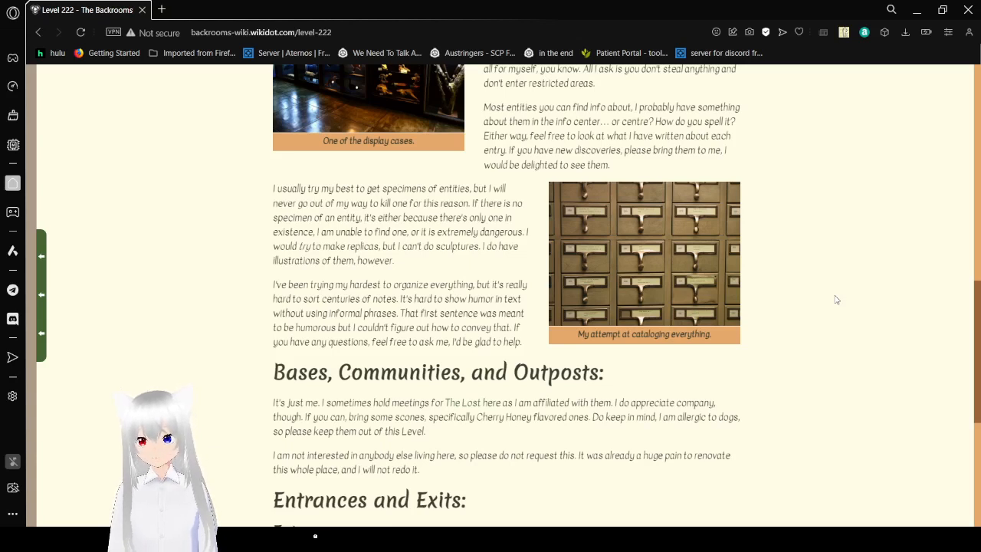
{"action": "scroll", "scroll_direction": "down", "scroll_amount": 3}
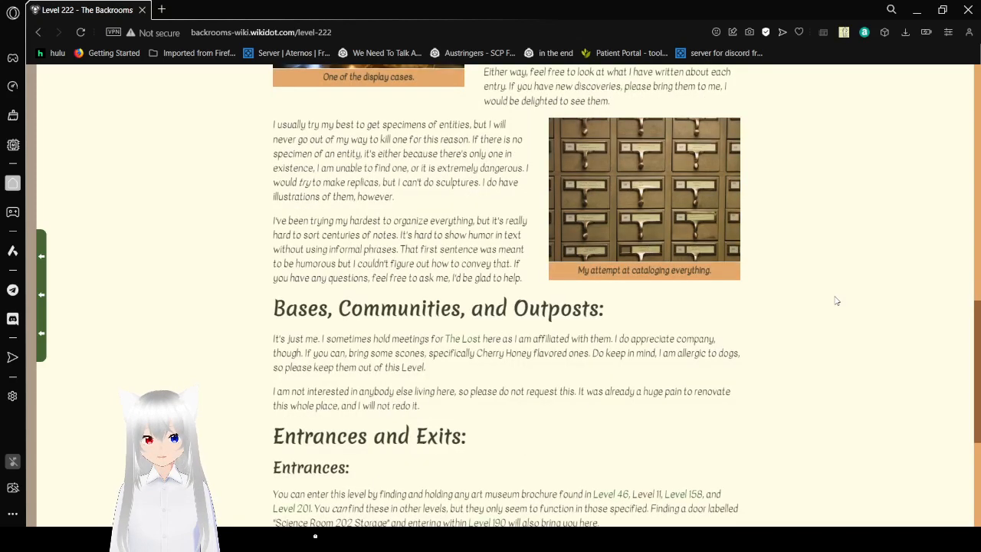
{"action": "scroll", "scroll_direction": "down", "scroll_amount": 3}
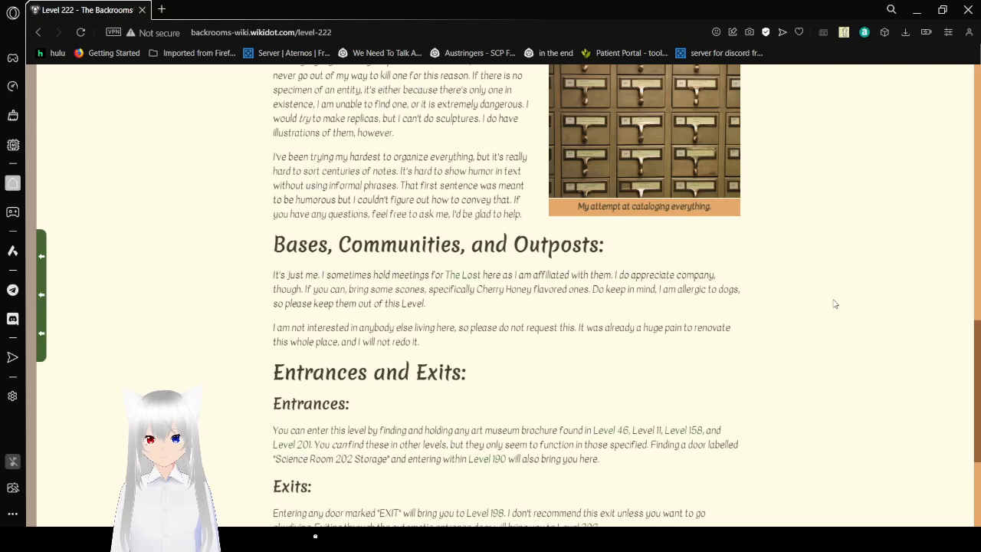
{"action": "scroll", "scroll_direction": "down", "scroll_amount": 3}
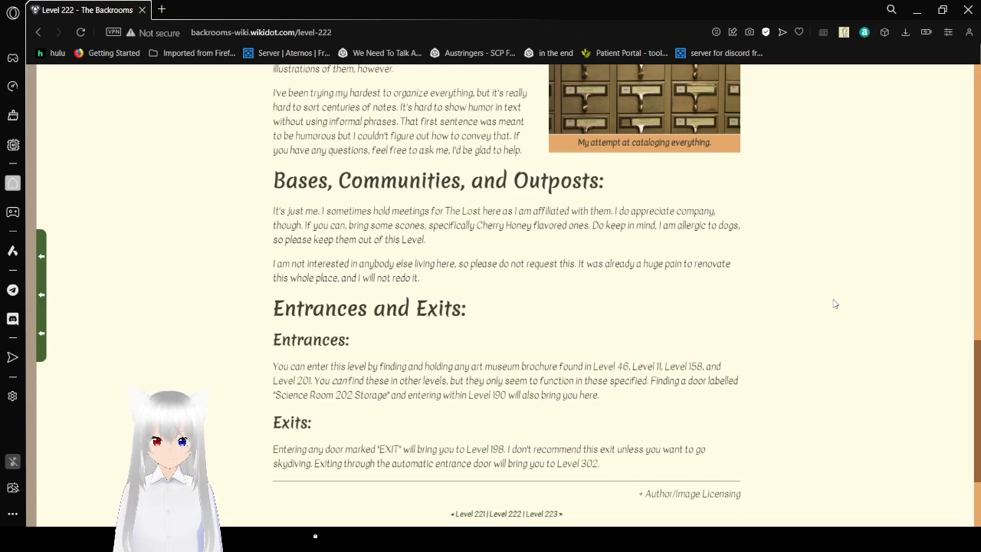
{"action": "scroll", "scroll_direction": "down", "scroll_amount": 3}
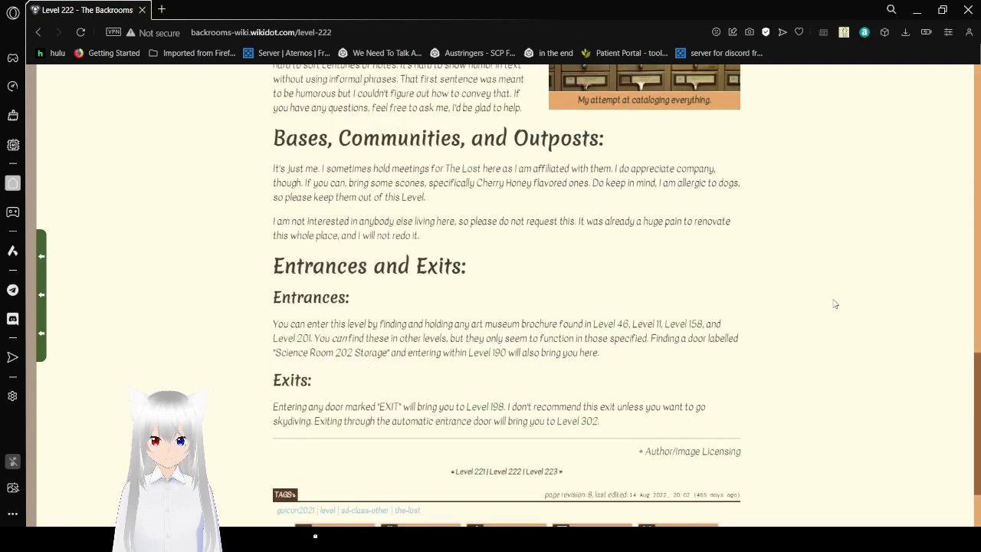
{"action": "scroll", "scroll_direction": "down", "scroll_amount": 3}
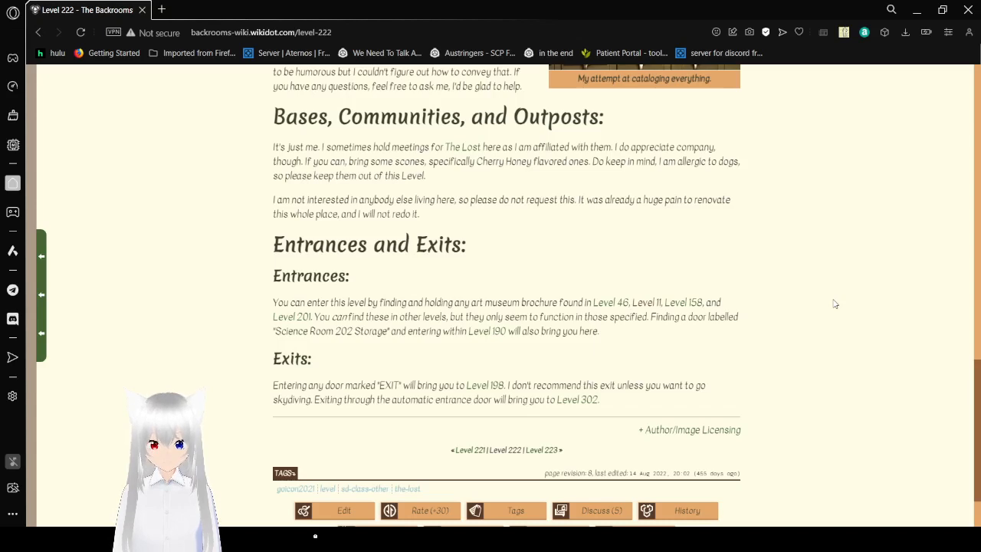
{"action": "scroll", "scroll_direction": "down", "scroll_amount": 3}
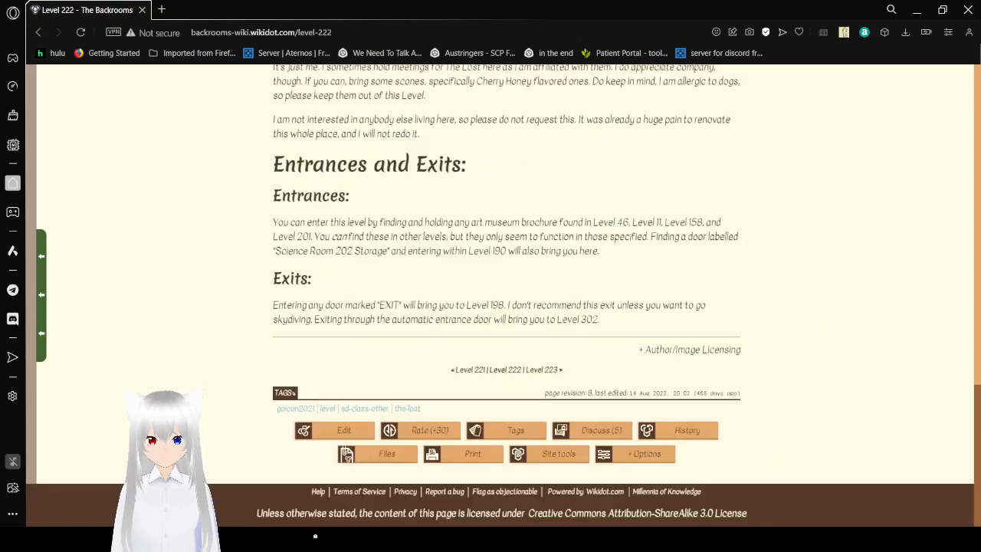